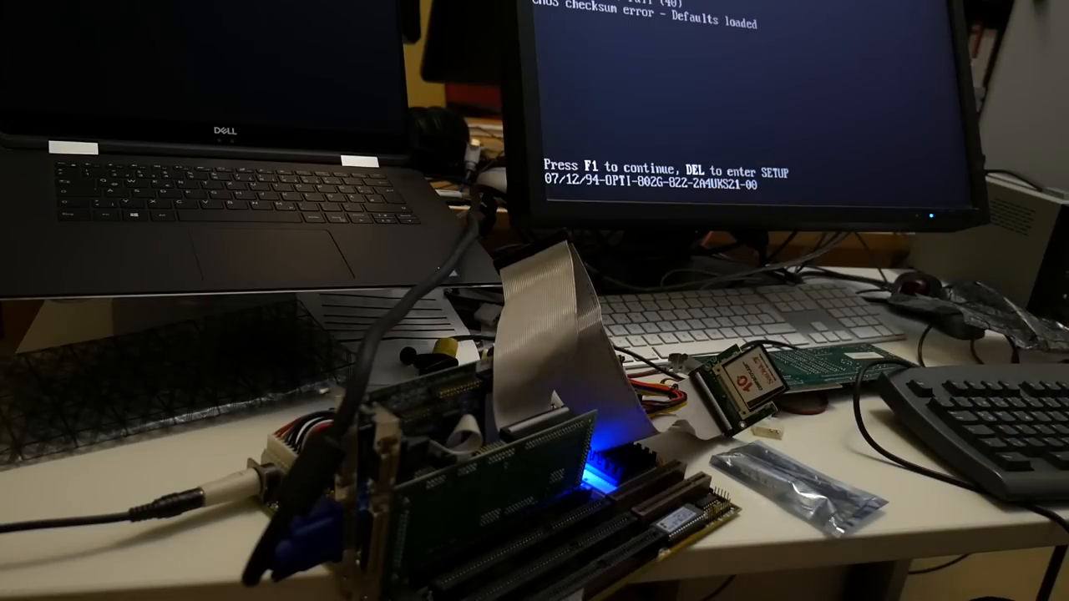
# Enter the Award BIOS Setup main menu from the CMOS checksum error prompt via Delete.
pyautogui.press('Delete')
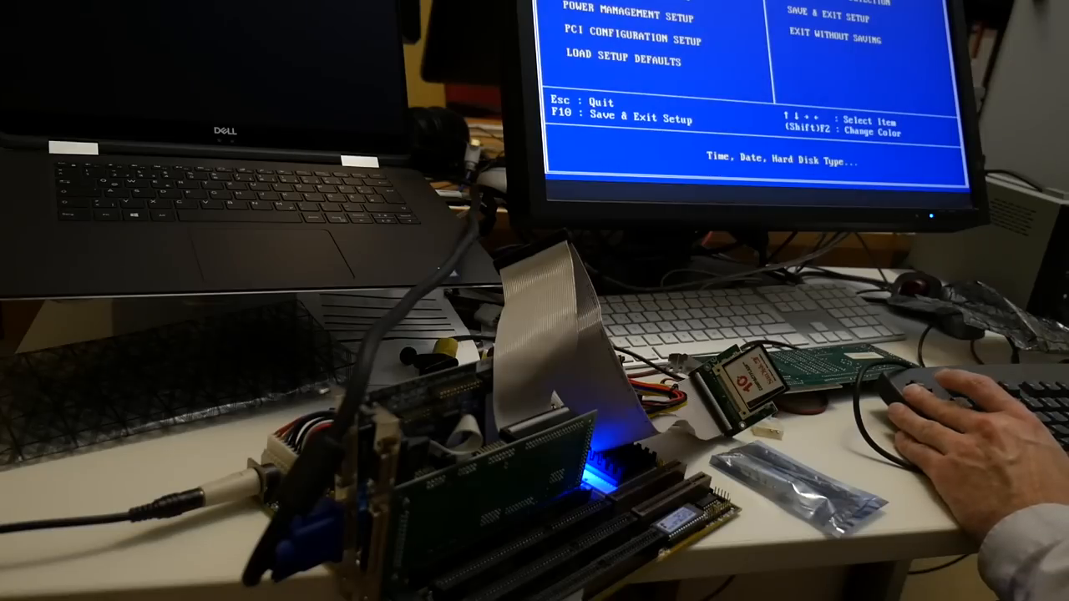